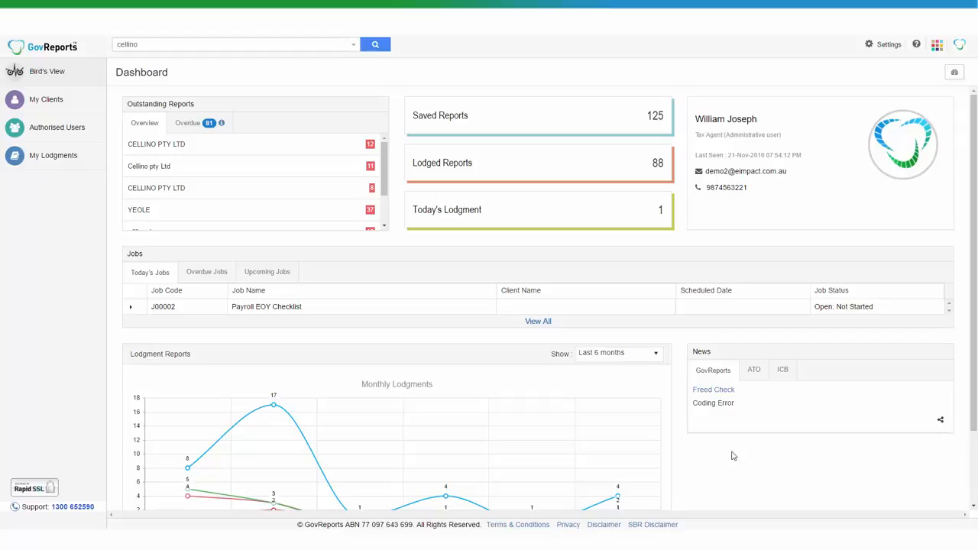
Step: Search clients for 'cellino' and select CELLINO PTY LTD from the results
{"action": "left_click", "coordinate": [374, 42]}
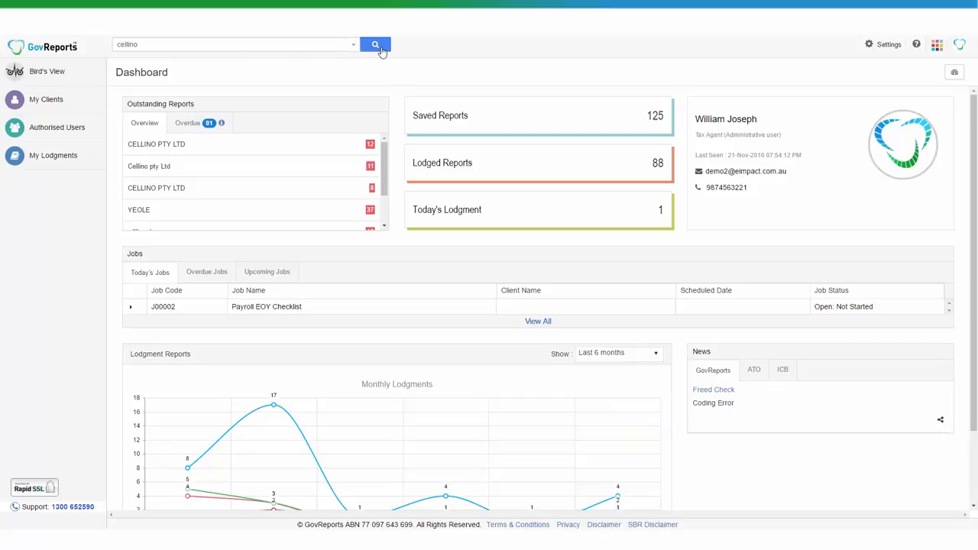
{"action": "left_click", "coordinate": [376, 43]}
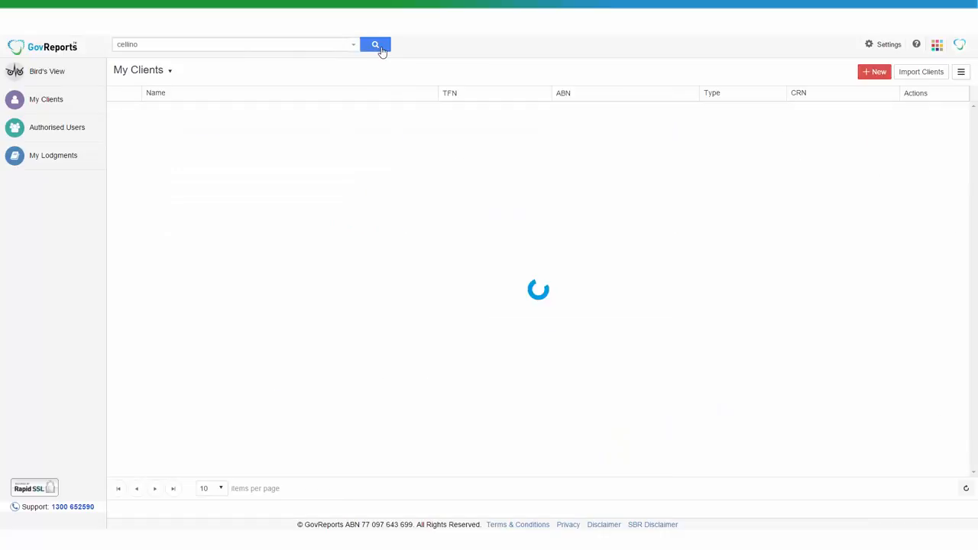
{"action": "left_click", "coordinate": [374, 43]}
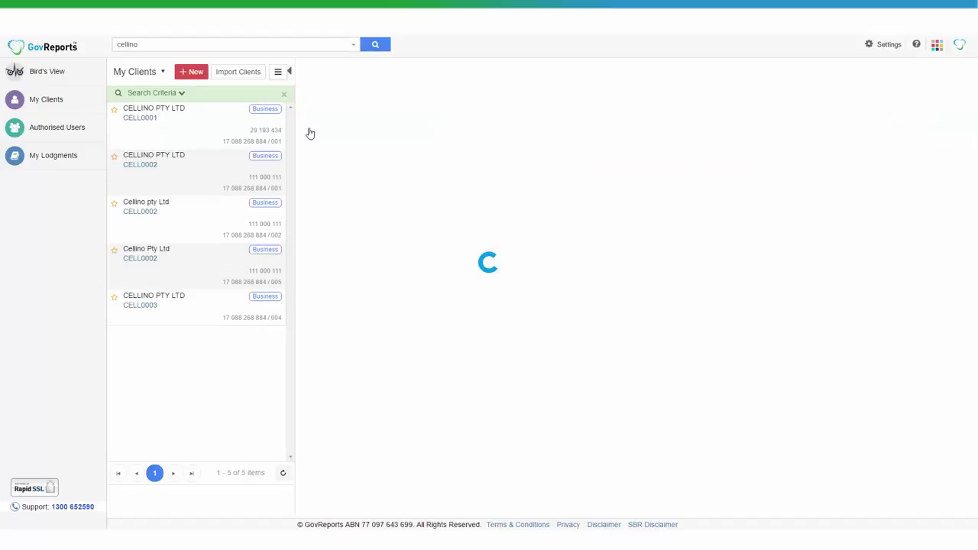
{"action": "left_click", "coordinate": [175, 113]}
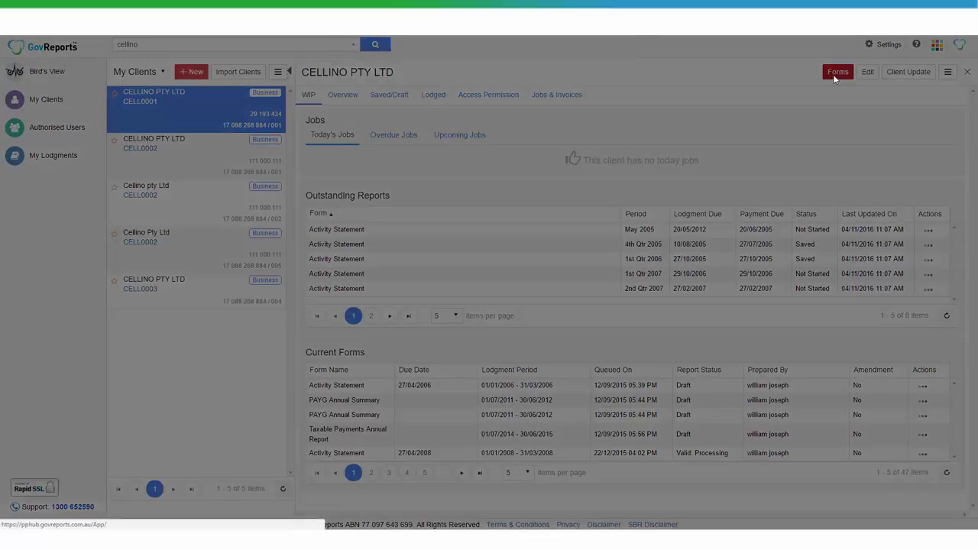
Step: Start a new Activity Statement from the client's Forms list
{"action": "left_click", "coordinate": [838, 71]}
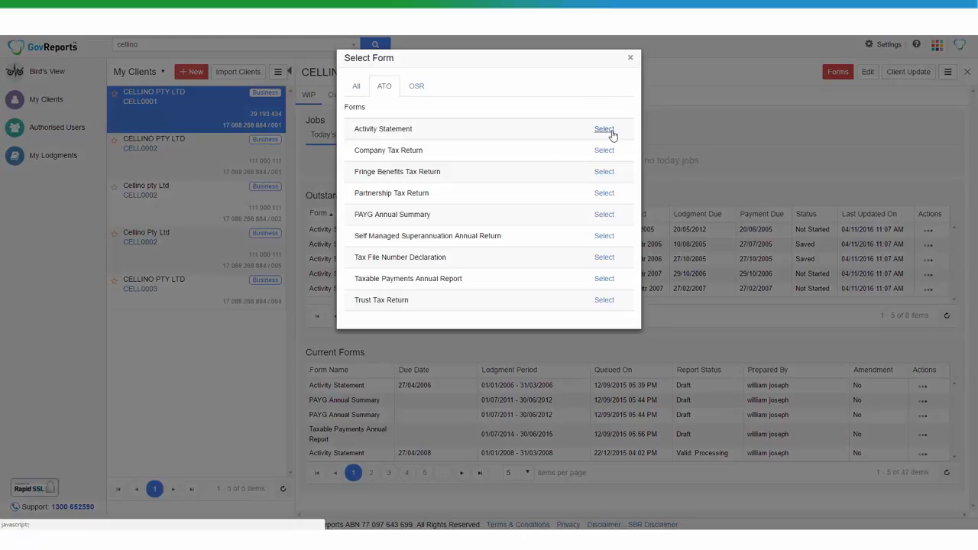
{"action": "left_click", "coordinate": [604, 129]}
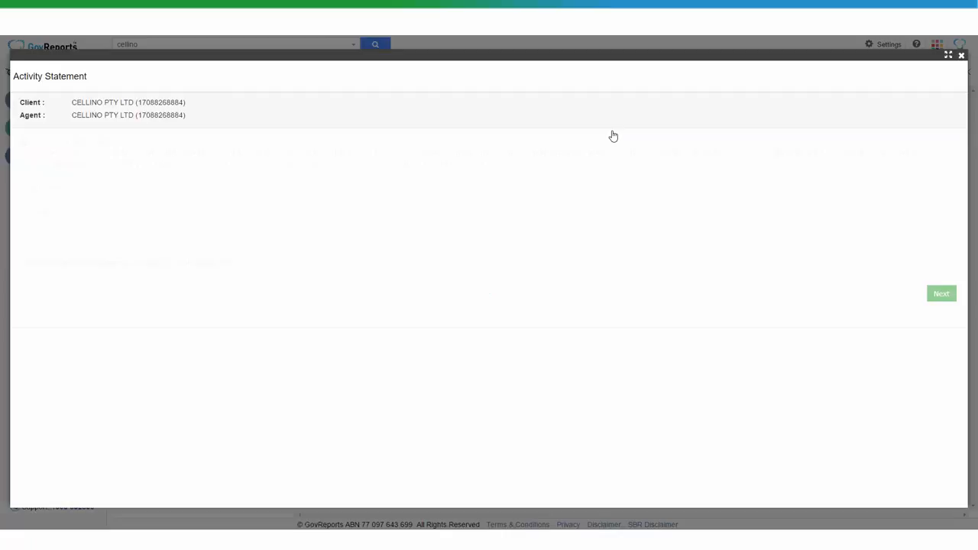
Step: Set the statement period to 01/04/2005 through 30/09/2005 with criteria All
{"action": "left_click", "coordinate": [941, 293]}
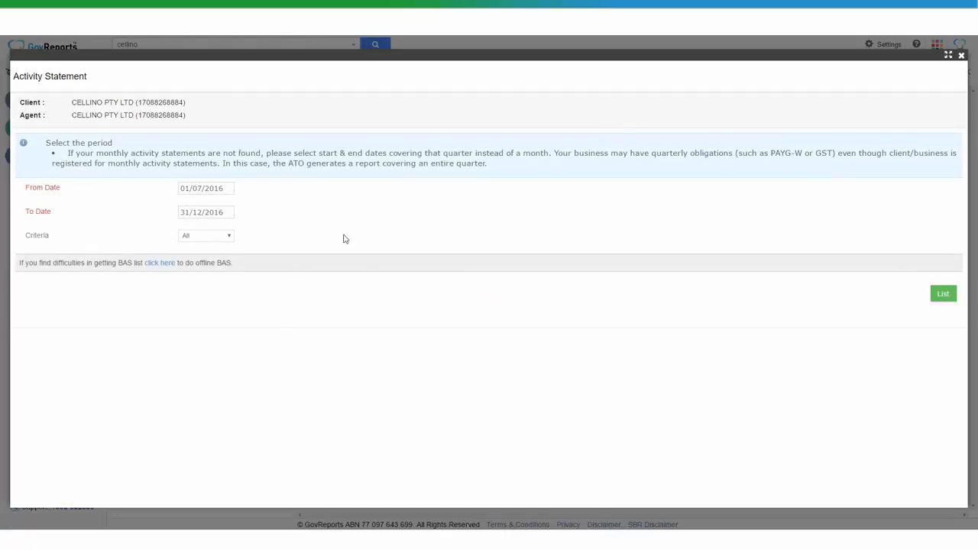
{"action": "left_click", "coordinate": [205, 188]}
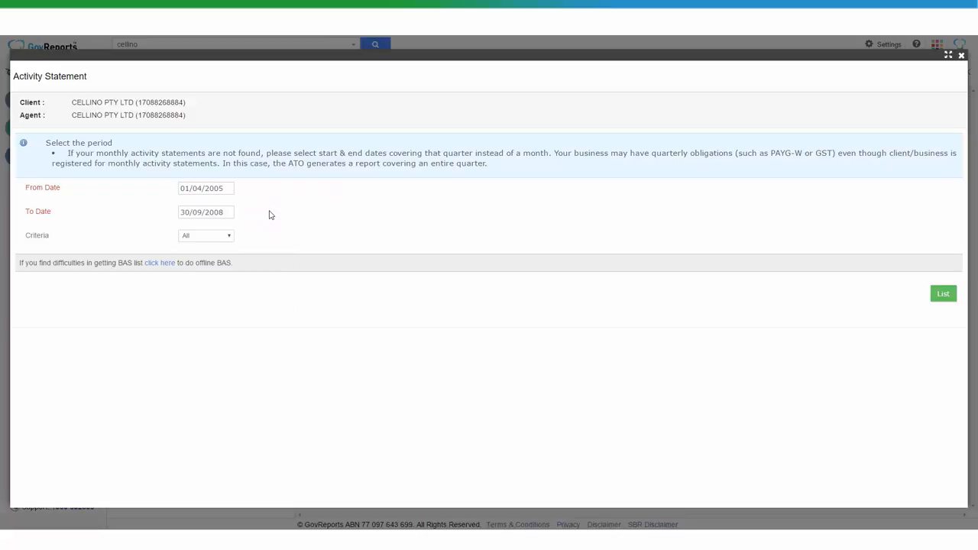
{"action": "mouse_move", "coordinate": [951, 320]}
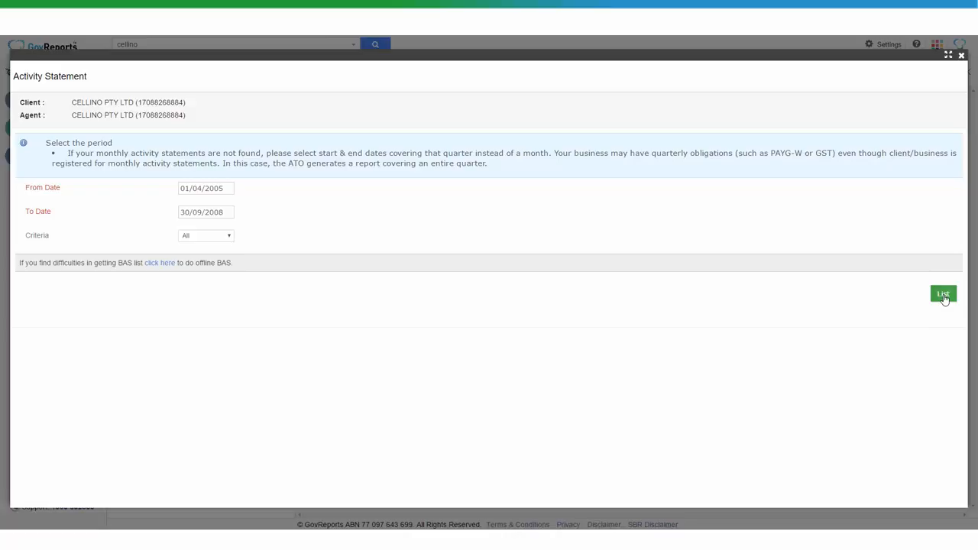
Step: List the period's statements, go to page 2 and start a Revision of the processed Instalment Activity Statement
{"action": "left_click", "coordinate": [947, 292]}
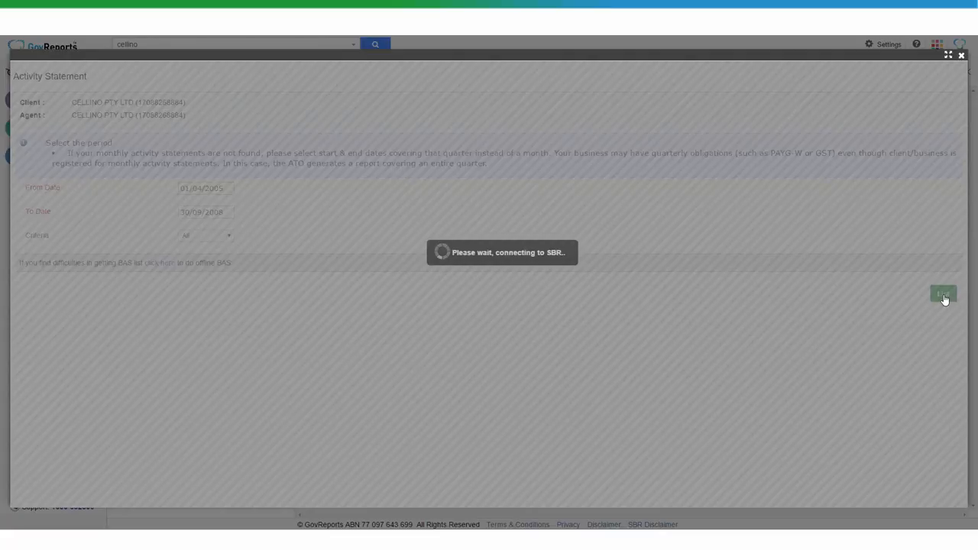
{"action": "left_click", "coordinate": [930, 294]}
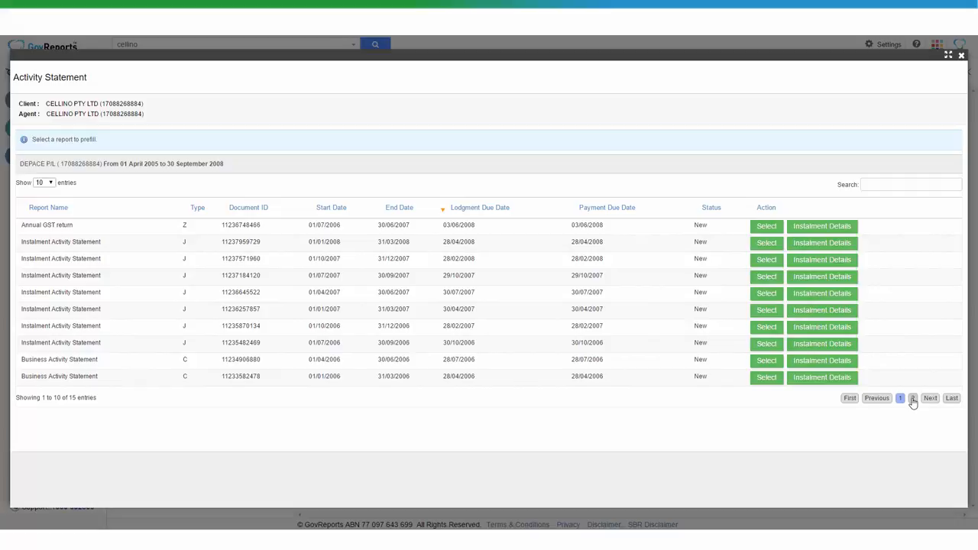
{"action": "left_click", "coordinate": [911, 397]}
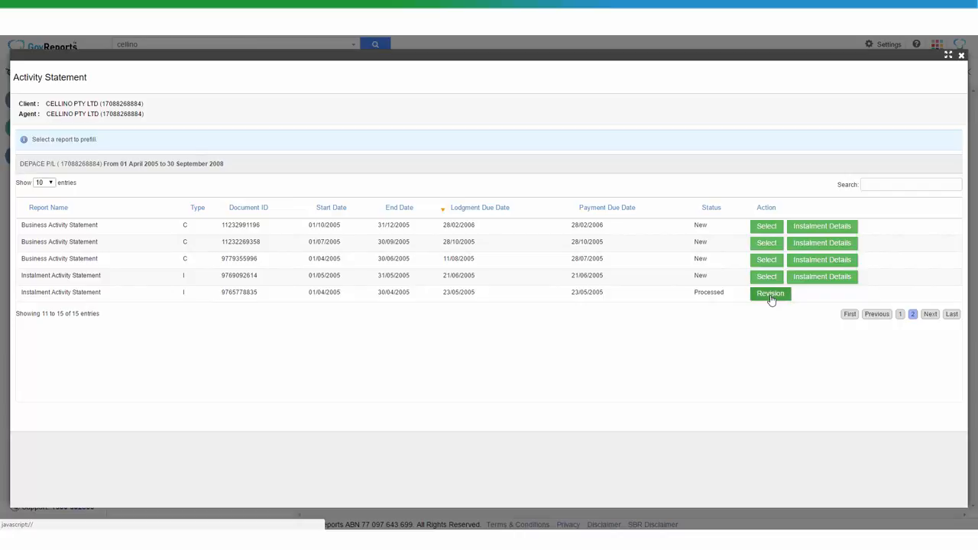
{"action": "left_click", "coordinate": [767, 293]}
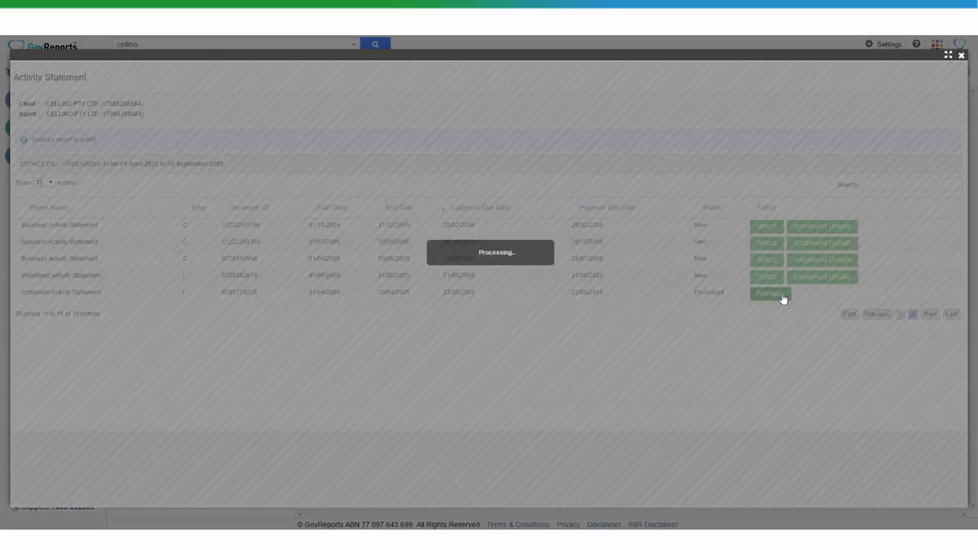
Step: Keep entry type Manual and proceed to the Instalment Activity Statement report details
{"action": "left_click", "coordinate": [769, 291]}
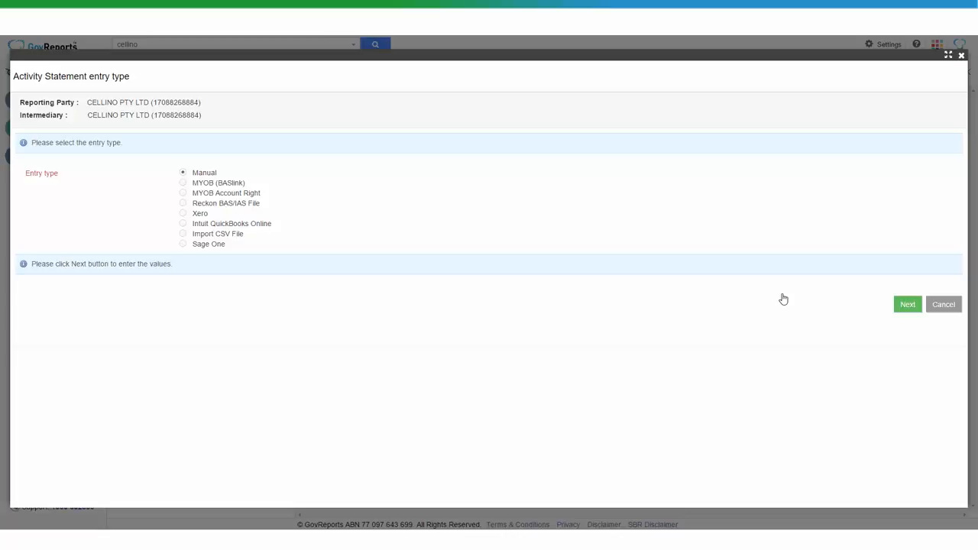
{"action": "mouse_move", "coordinate": [297, 199]}
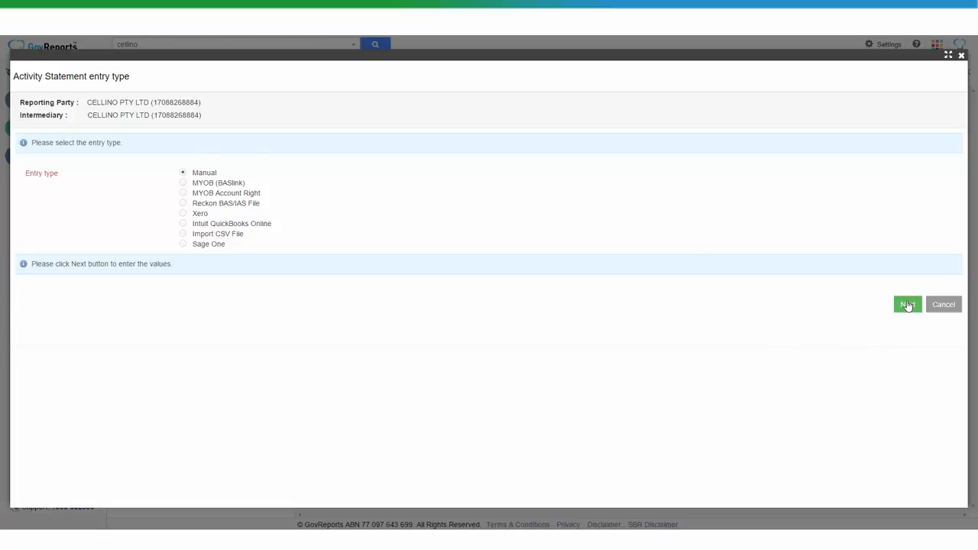
{"action": "left_click", "coordinate": [908, 304]}
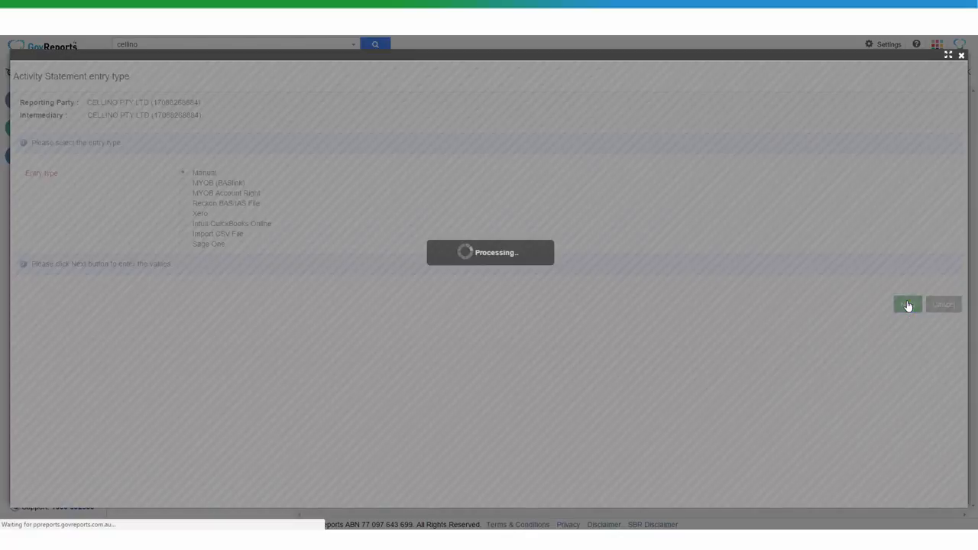
{"action": "left_click", "coordinate": [904, 304]}
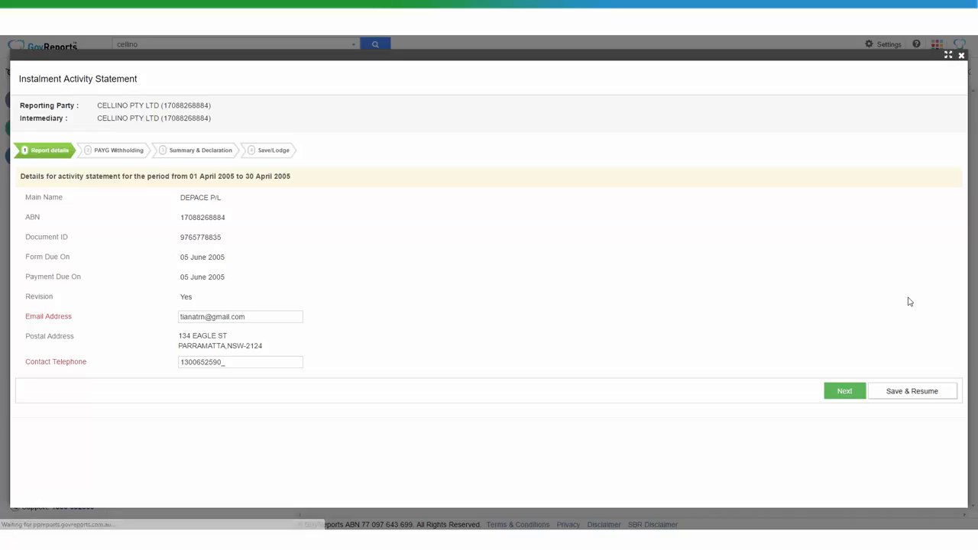
{"action": "mouse_move", "coordinate": [240, 249]}
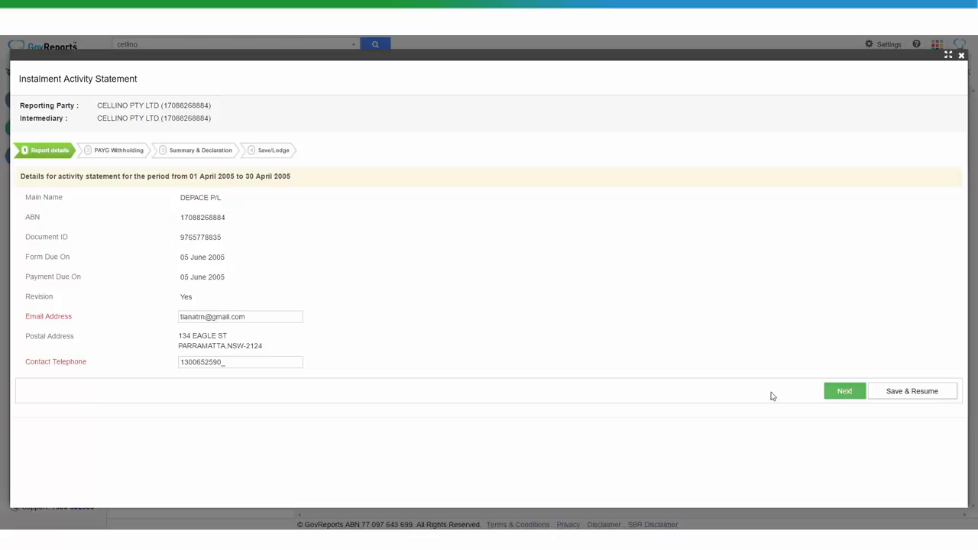
Step: Enter 1000 at W1 total salary, wages and other payments in the PAYG Withholding step
{"action": "left_click", "coordinate": [844, 391]}
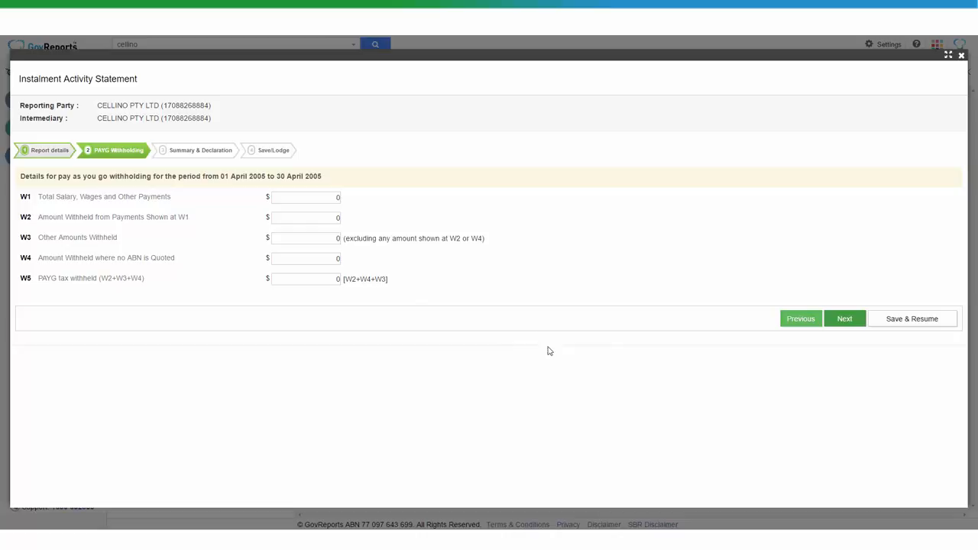
{"action": "left_click", "coordinate": [306, 197]}
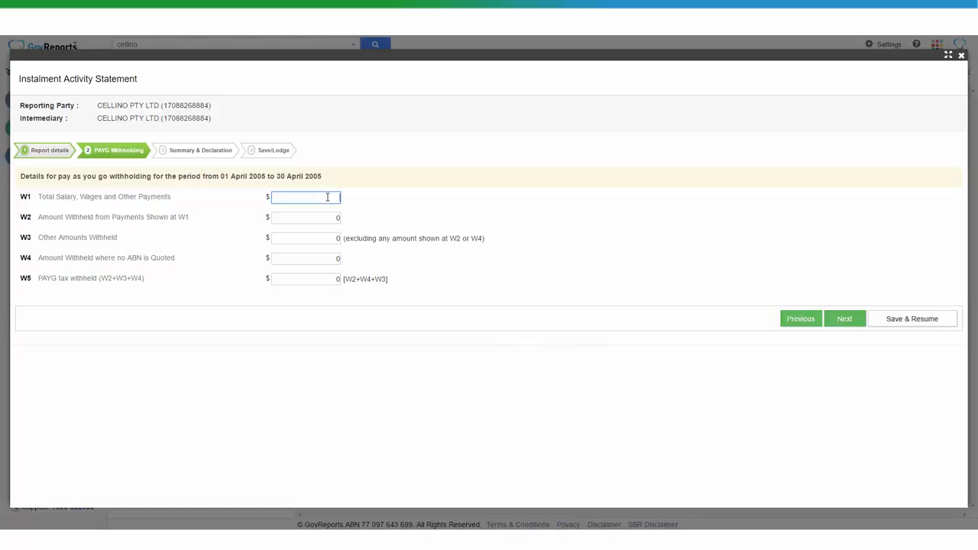
{"action": "type", "text": "1000"}
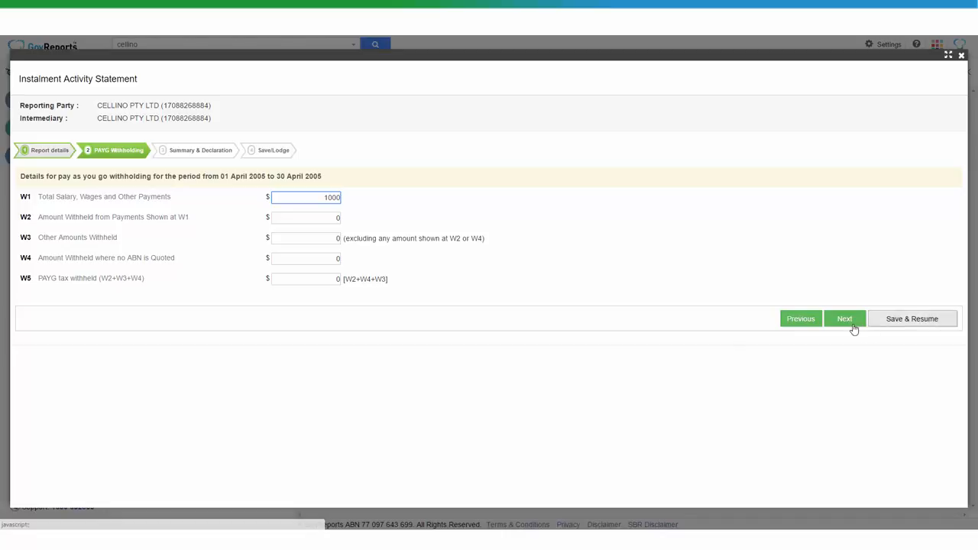
{"action": "left_click", "coordinate": [843, 319]}
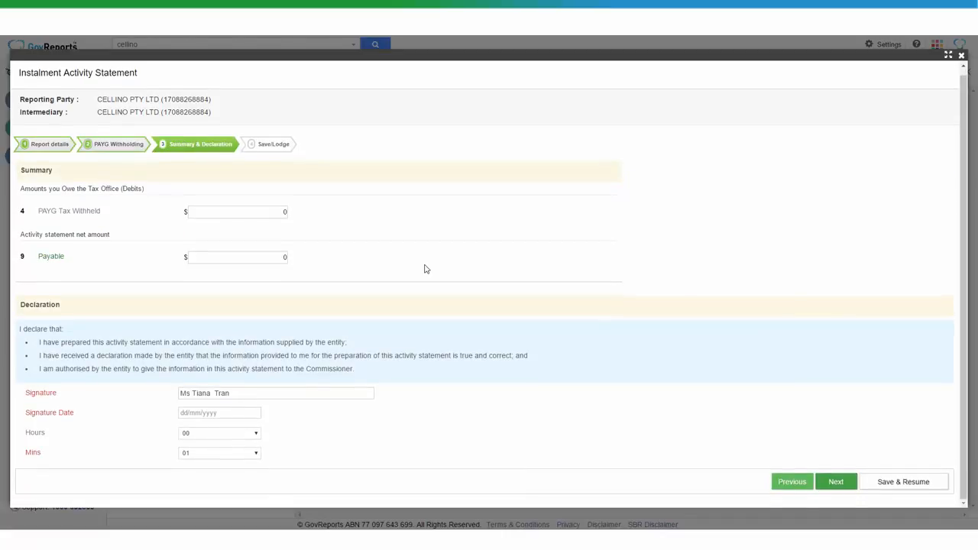
{"action": "mouse_move", "coordinate": [367, 336]}
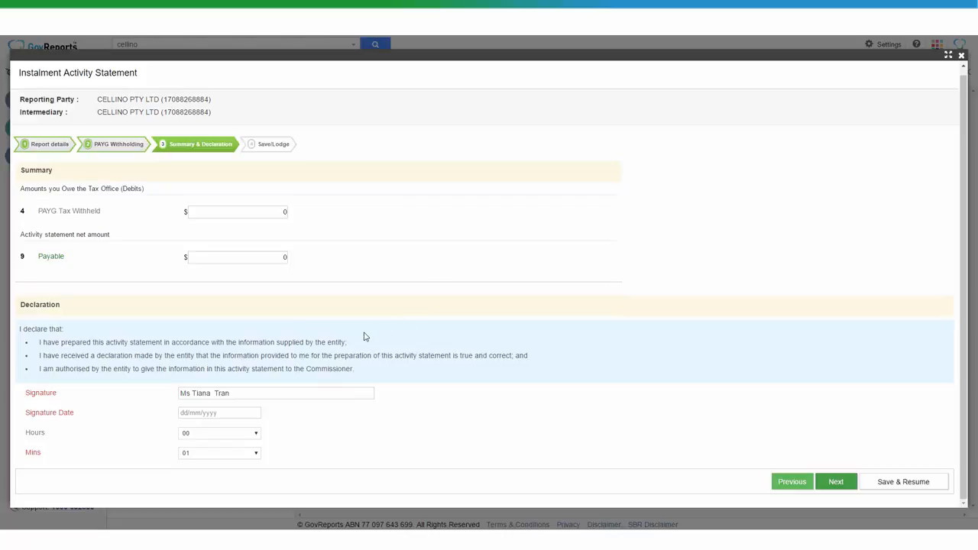
{"action": "left_click", "coordinate": [220, 413]}
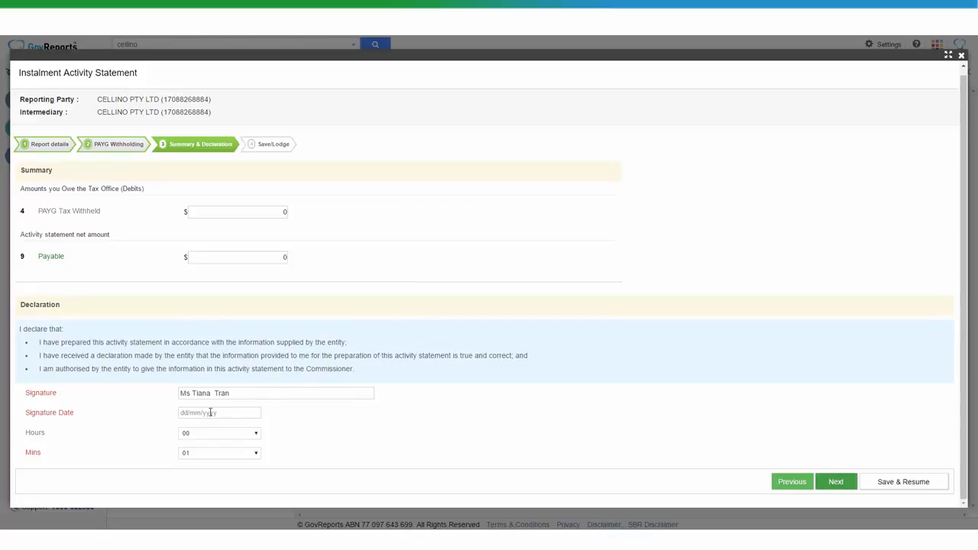
{"action": "left_click", "coordinate": [220, 413]}
{"action": "type", "text": "21/11/2016"}
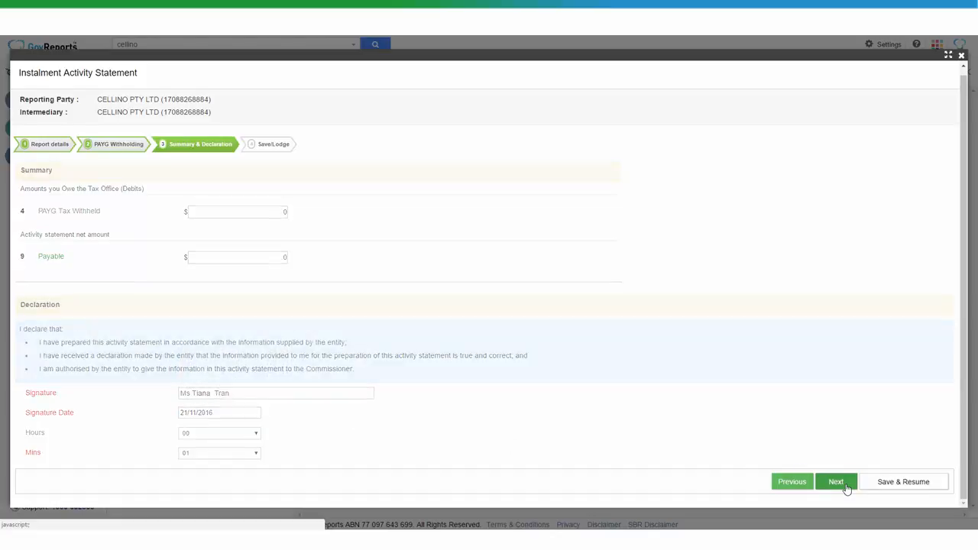
Step: Choose the Save (validates with SBR) lodgment type and submit, saving the statement as Valid
{"action": "left_click", "coordinate": [840, 483]}
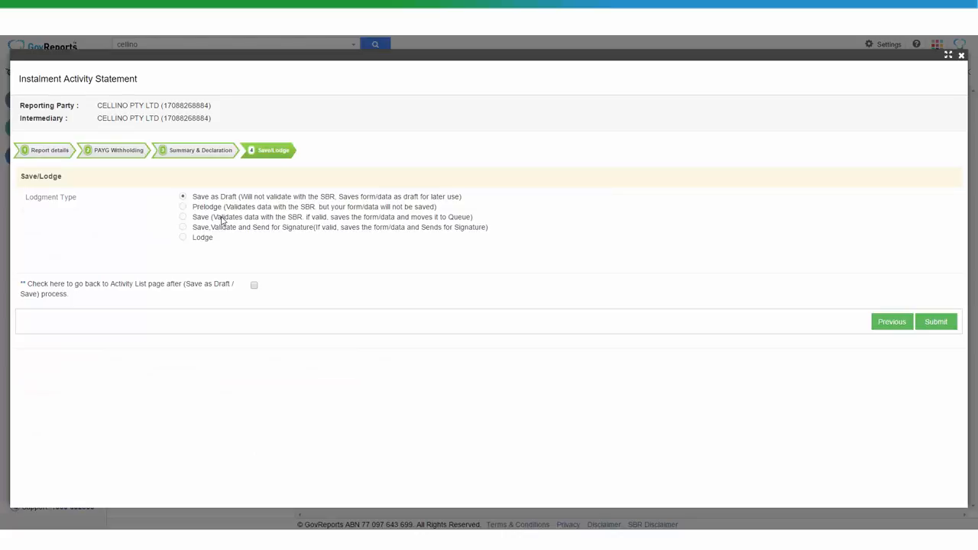
{"action": "left_click", "coordinate": [183, 217]}
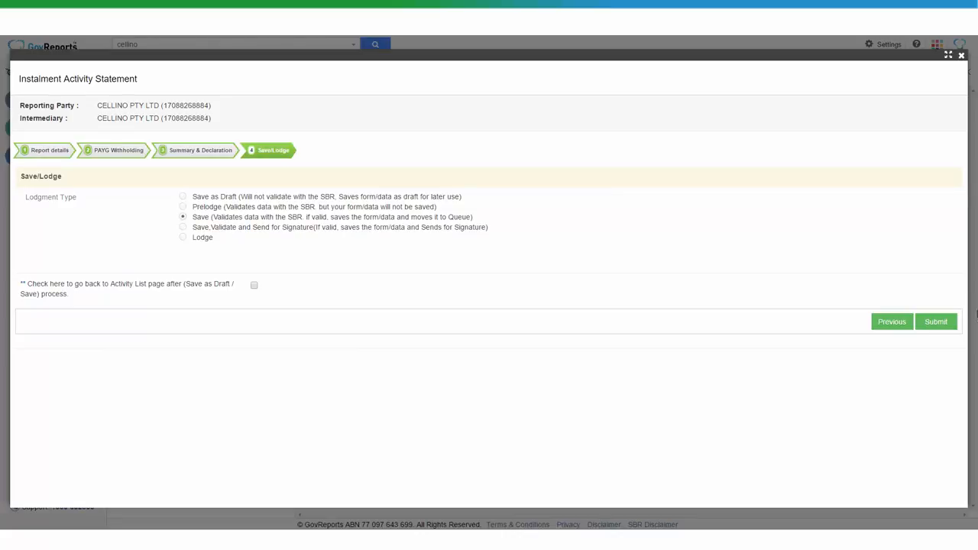
{"action": "left_click", "coordinate": [935, 321]}
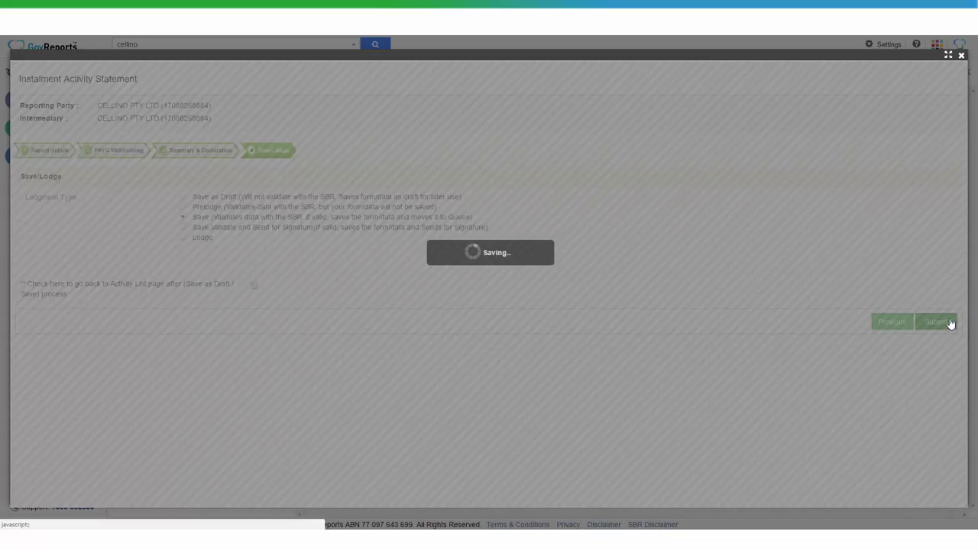
{"action": "left_click", "coordinate": [934, 321]}
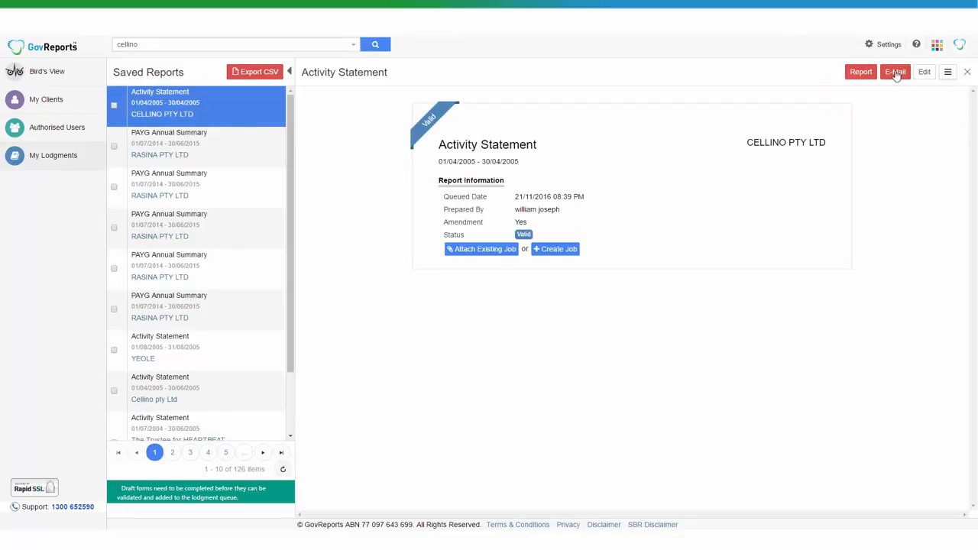
{"action": "left_click", "coordinate": [895, 72]}
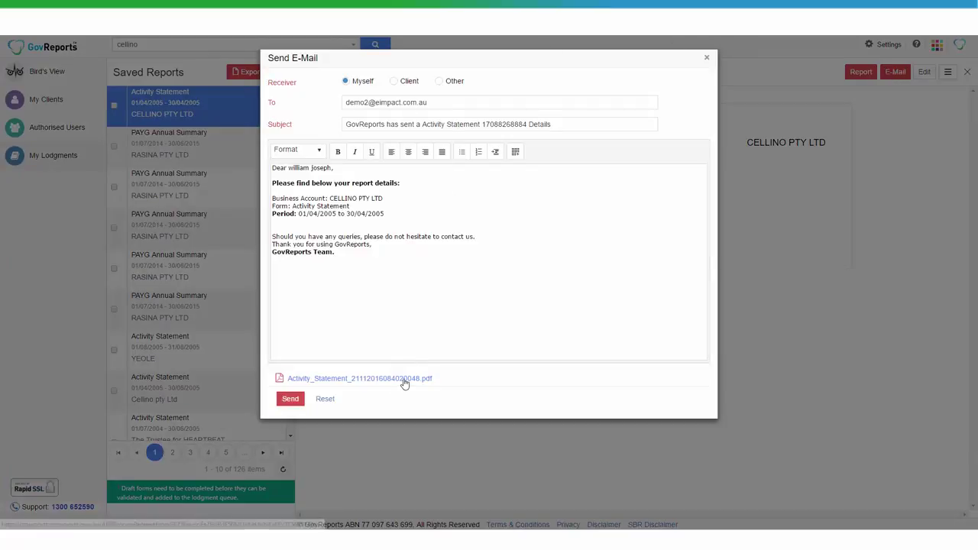
{"action": "mouse_move", "coordinate": [301, 390]}
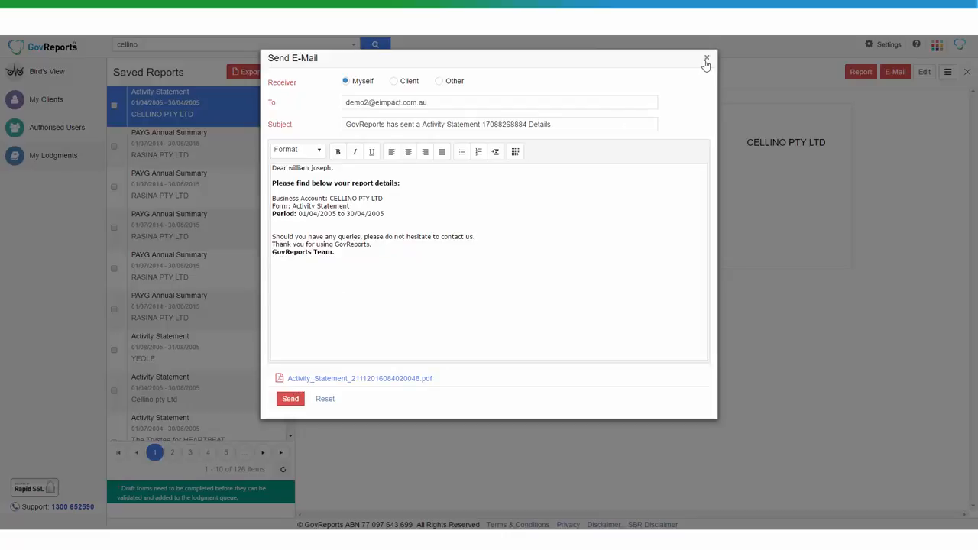
{"action": "left_click", "coordinate": [703, 55]}
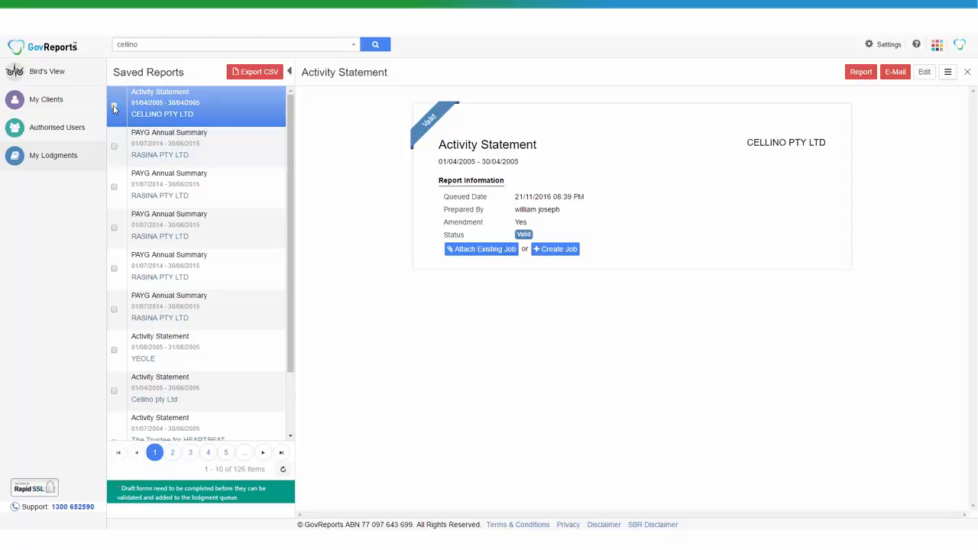
Step: Lodge the selected CELLINO PTY LTD activity statement and confirm the lodgment
{"action": "left_click", "coordinate": [114, 107]}
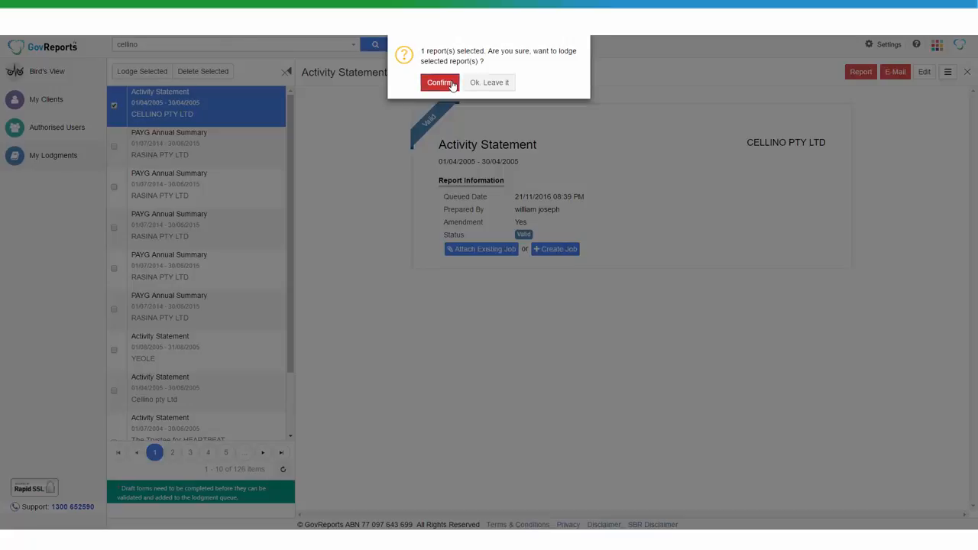
{"action": "left_click", "coordinate": [440, 82]}
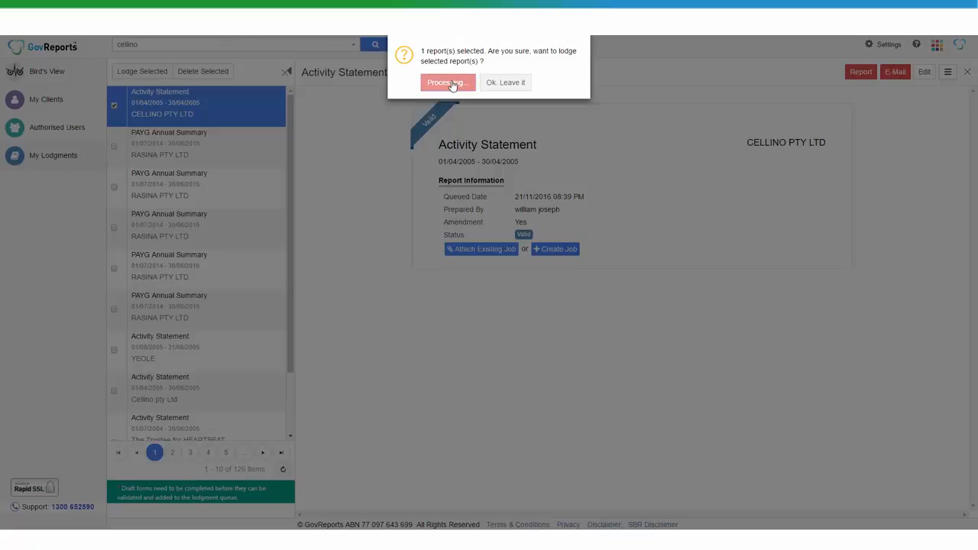
{"action": "left_click", "coordinate": [448, 82]}
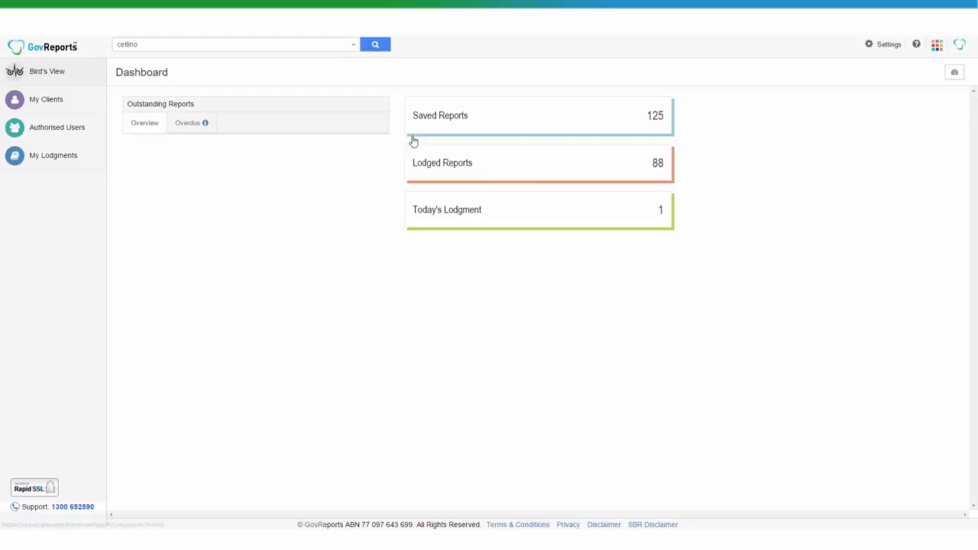
Step: Search 'cellino' again and reopen the CELLINO PTY LTD client record
{"action": "left_click", "coordinate": [374, 43]}
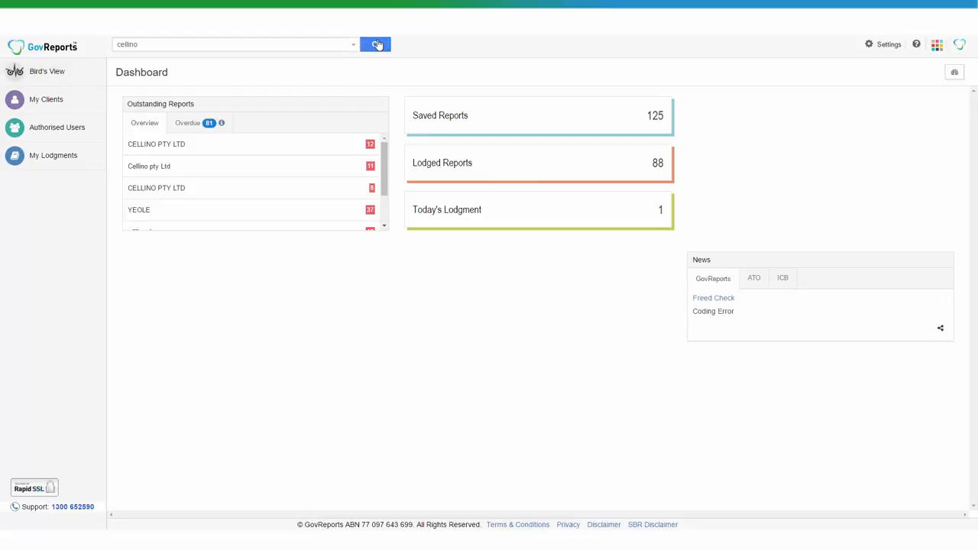
{"action": "left_click", "coordinate": [376, 43]}
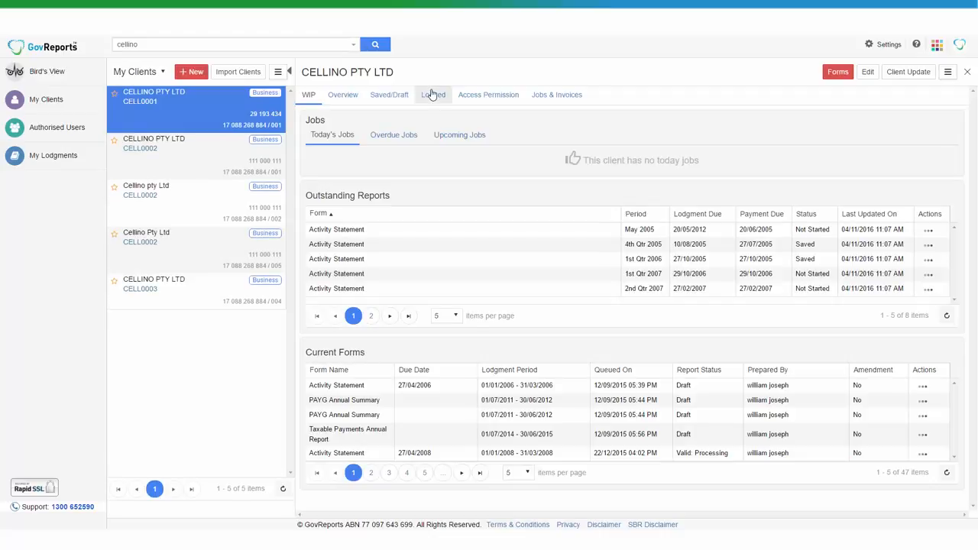
Step: Show the lodged statement's receipt in lodgment history and start emailing it
{"action": "left_click", "coordinate": [434, 95]}
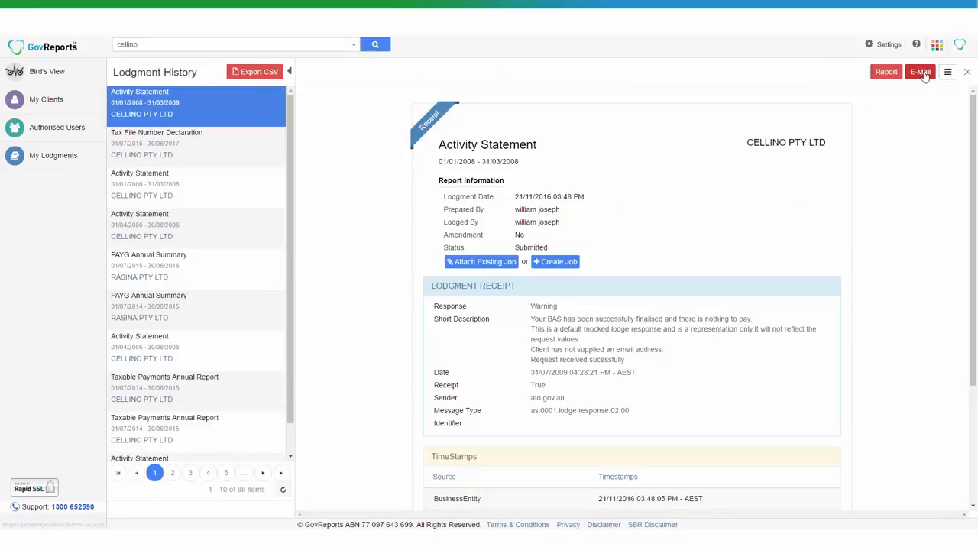
{"action": "left_click", "coordinate": [922, 74]}
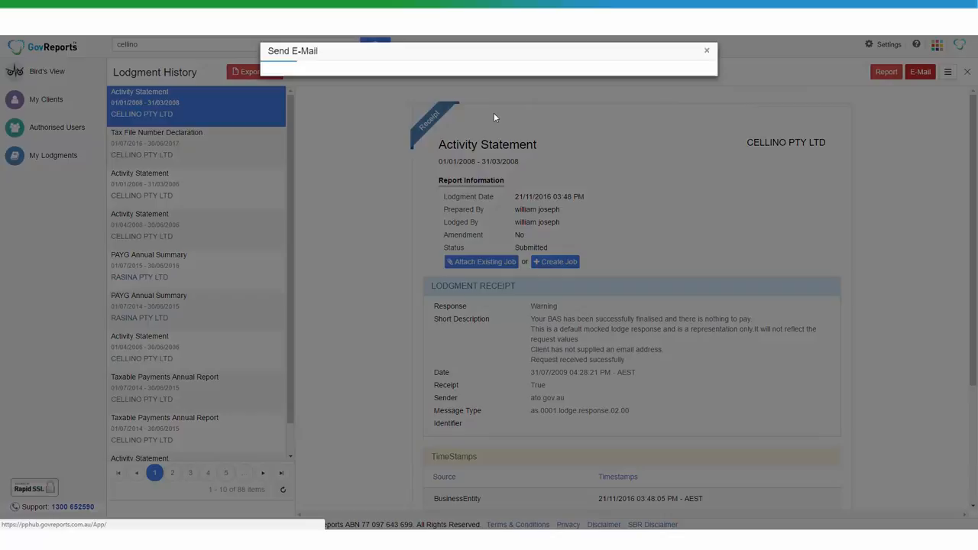